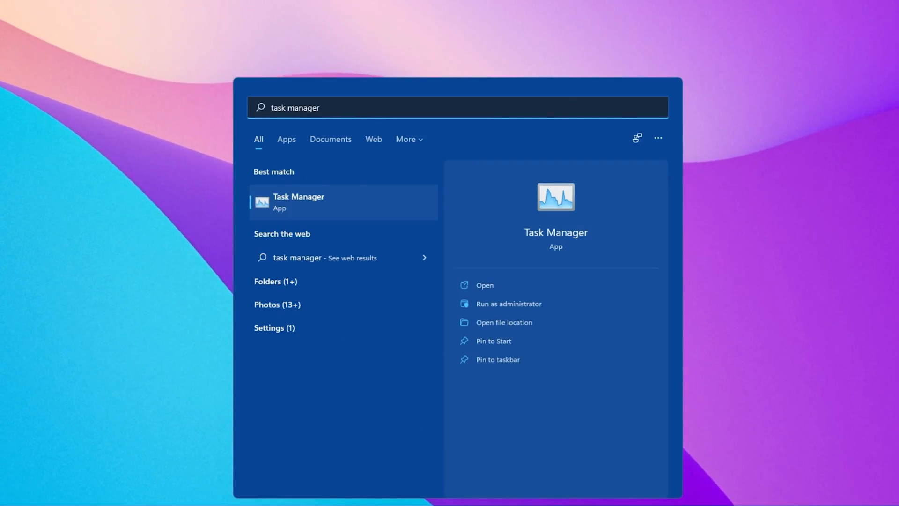
# Launch Task Manager and end the running EpicGamesLauncher processes via the process's action menu
pyautogui.click(484, 285)
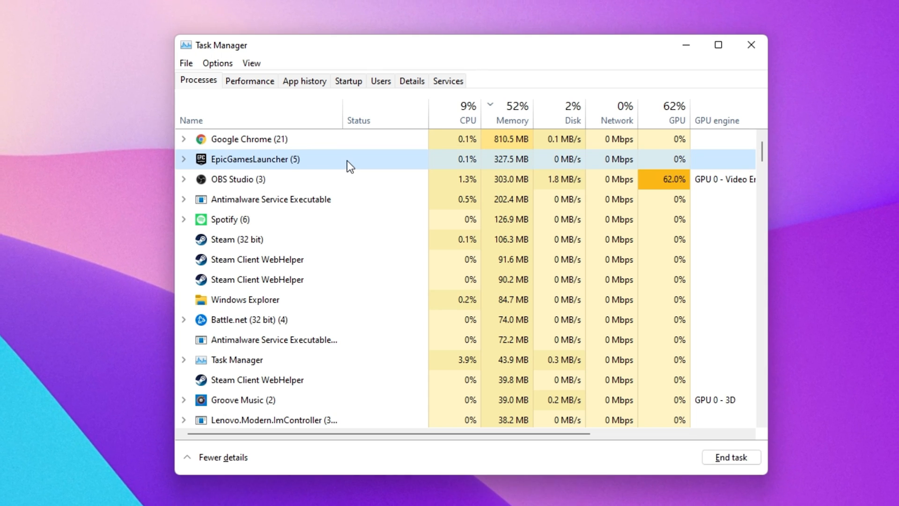
pyautogui.rightClick(256, 159)
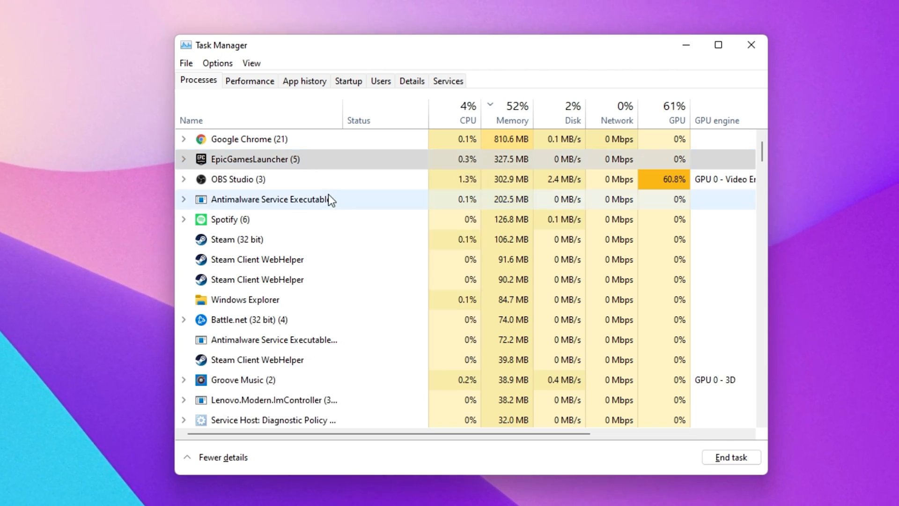
pyautogui.scroll(-3)
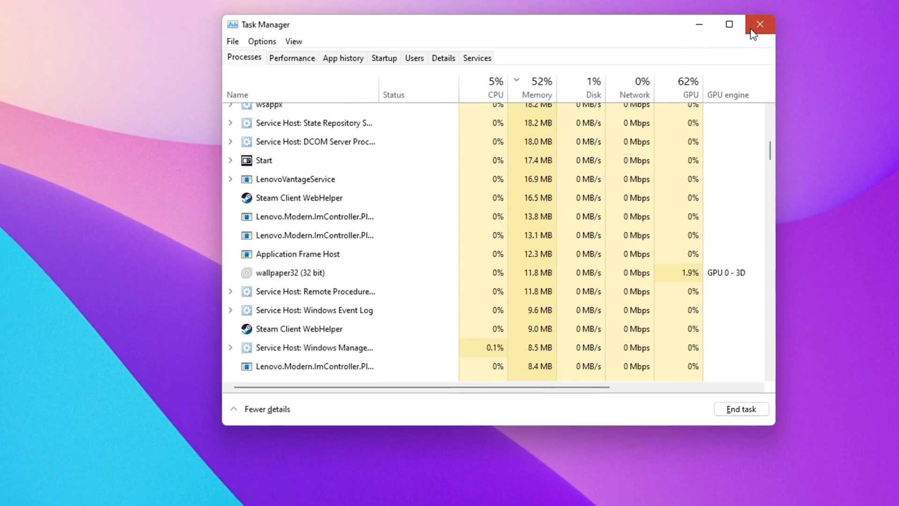
# Navigate from %appdata% to AppData\Local\EpicGamesLauncher\Saved and delete the webcache_4147 folder
pyautogui.click(759, 24)
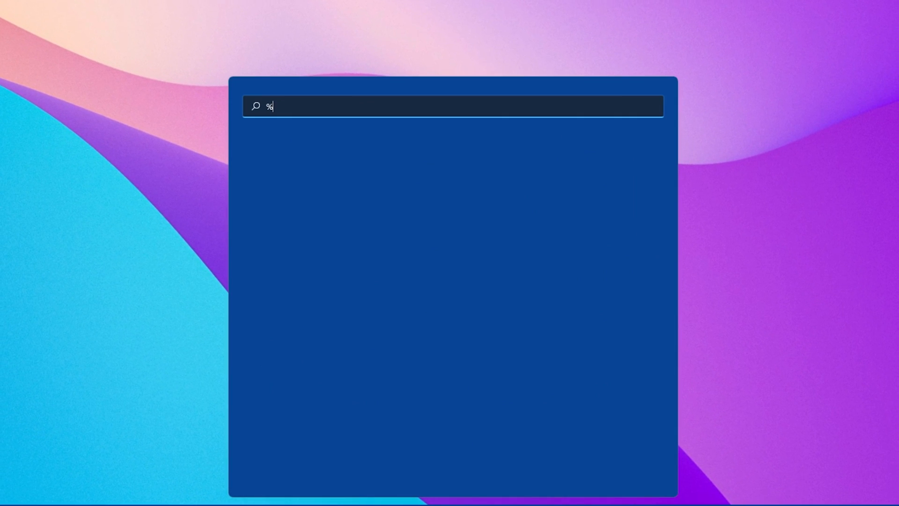
pyautogui.write('appdata%')
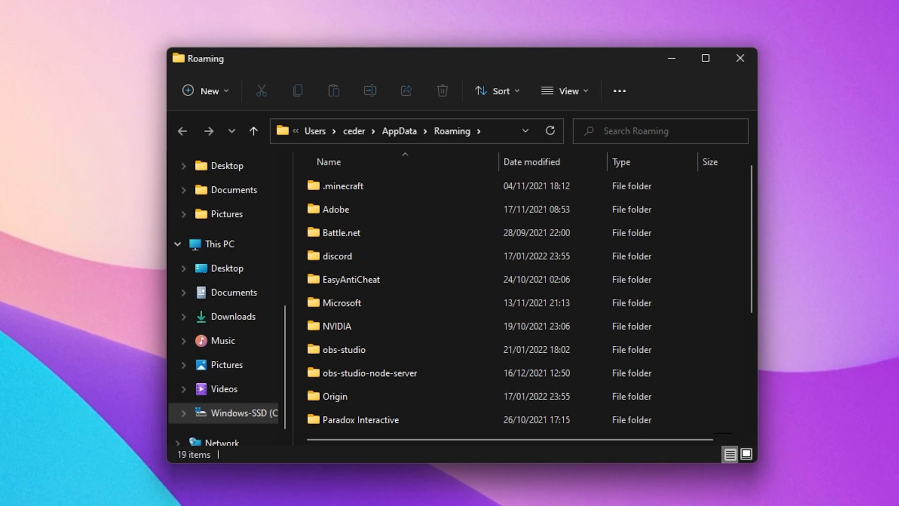
pyautogui.moveTo(415, 126)
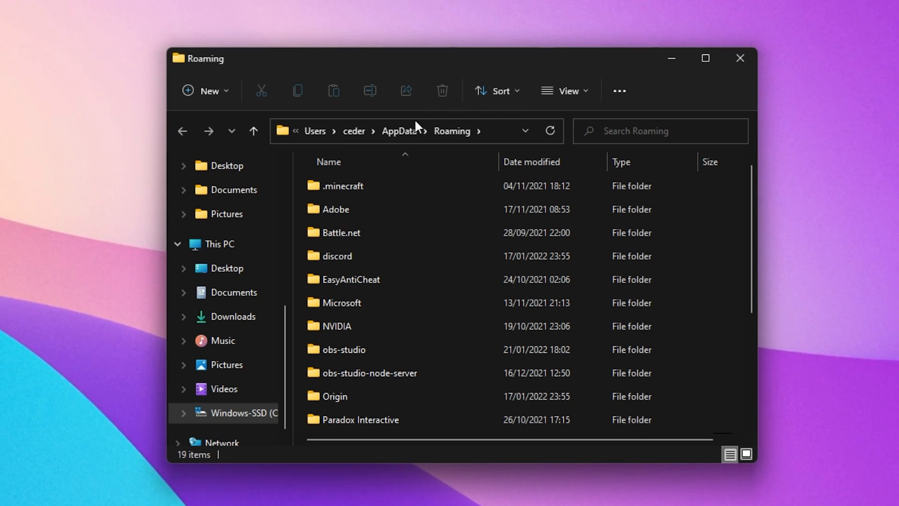
pyautogui.click(253, 131)
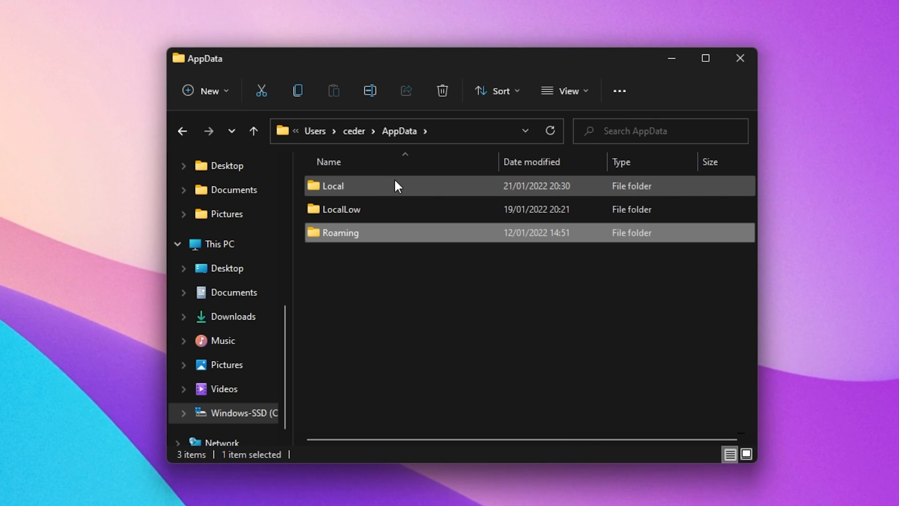
pyautogui.doubleClick(333, 185)
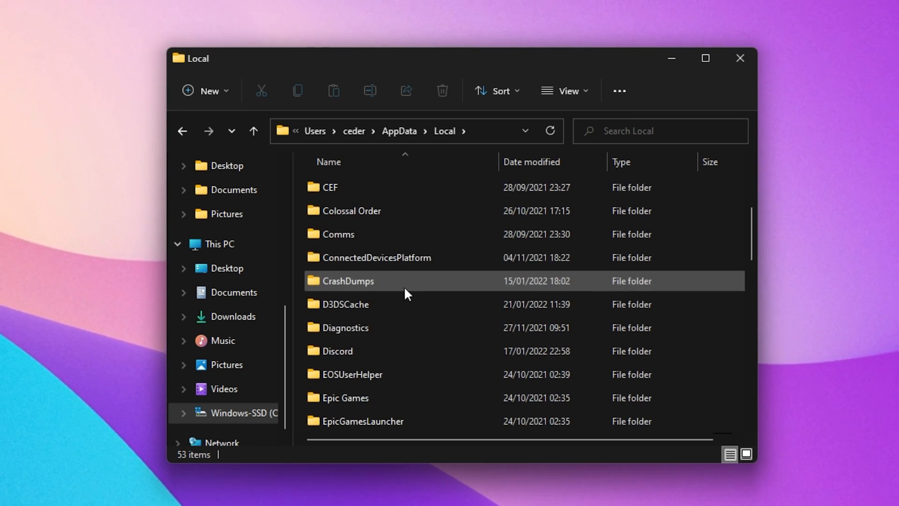
pyautogui.doubleClick(363, 420)
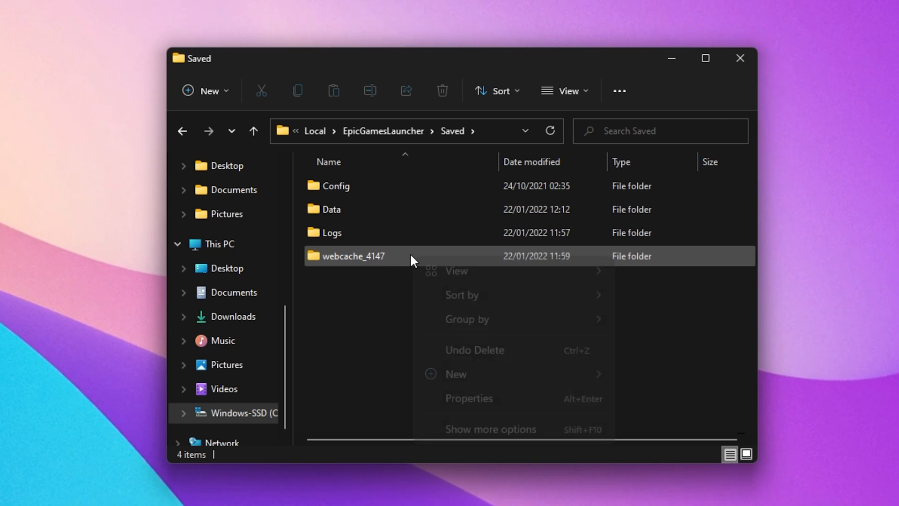
pyautogui.rightClick(353, 256)
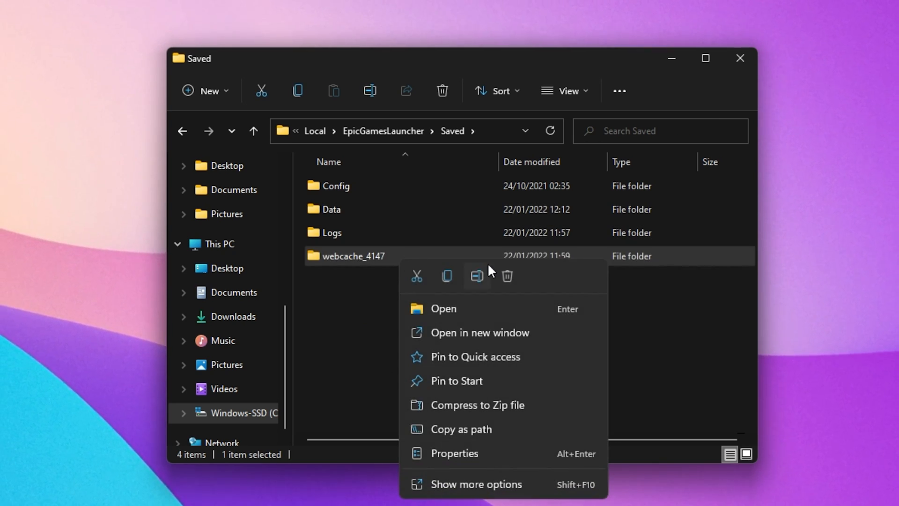
pyautogui.moveTo(506, 277)
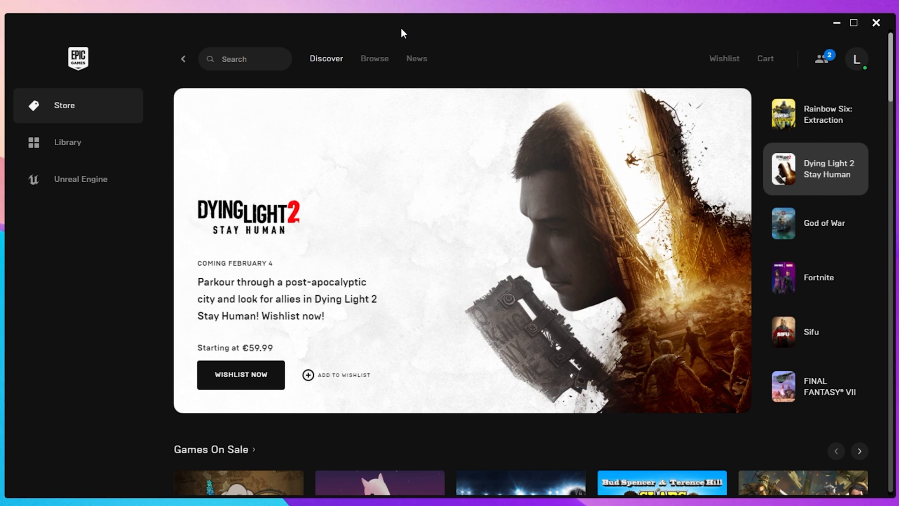
# From the profile avatar menu, go to Settings and scroll down to the troubleshooting and support options
pyautogui.click(814, 222)
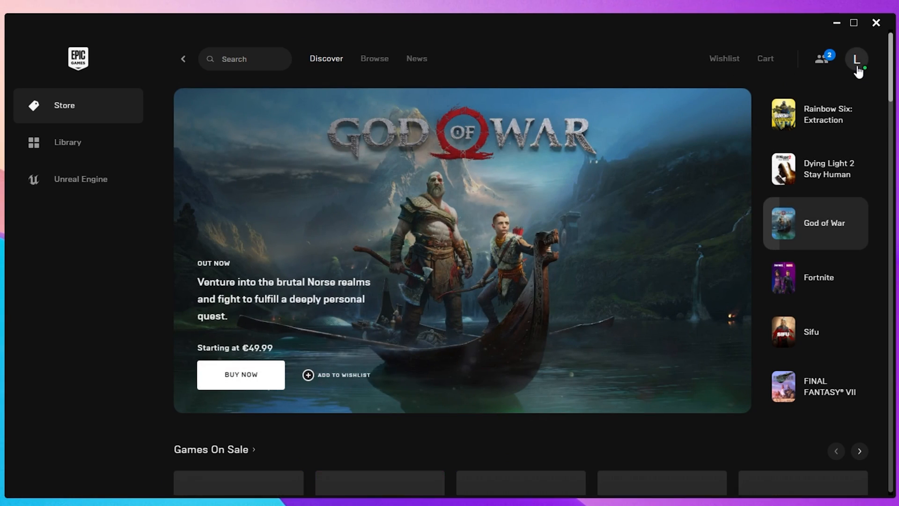
pyautogui.click(857, 58)
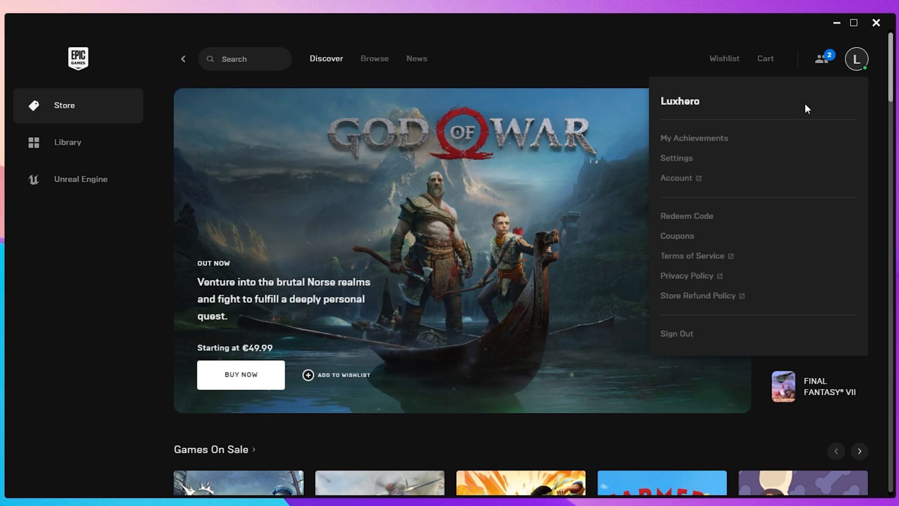
pyautogui.click(676, 157)
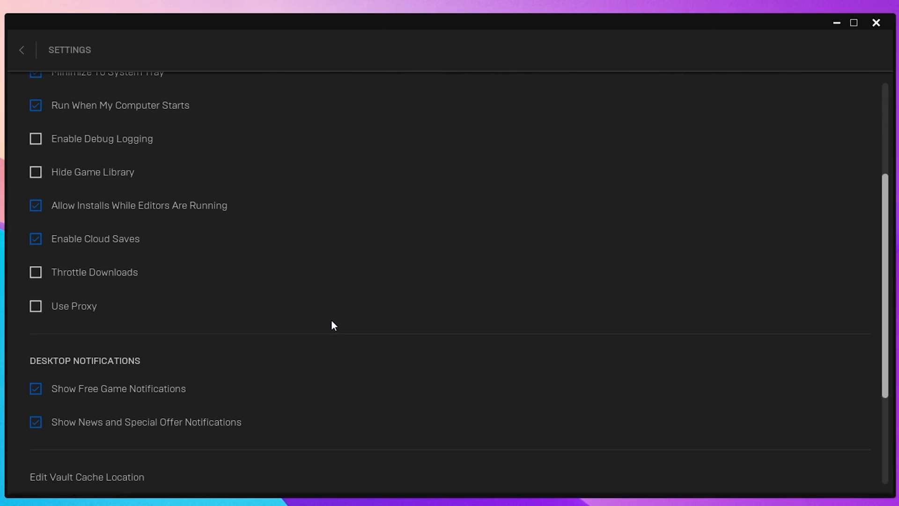
pyautogui.scroll(-3)
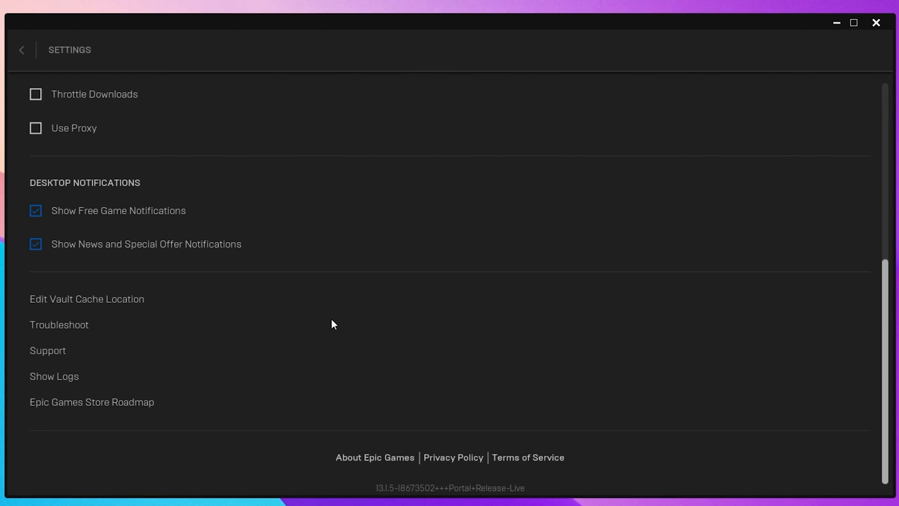
pyautogui.moveTo(59, 328)
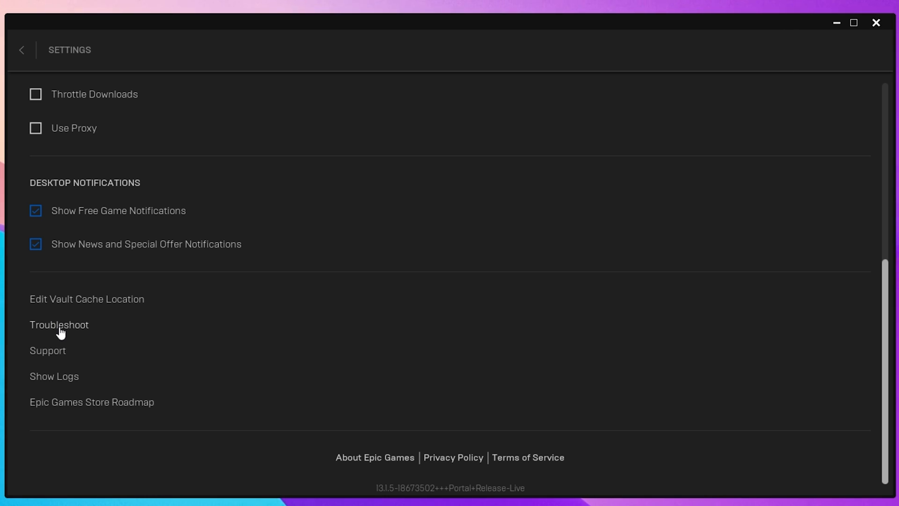
# Run Troubleshoot and review the connectivity and system requirement check results
pyautogui.click(58, 325)
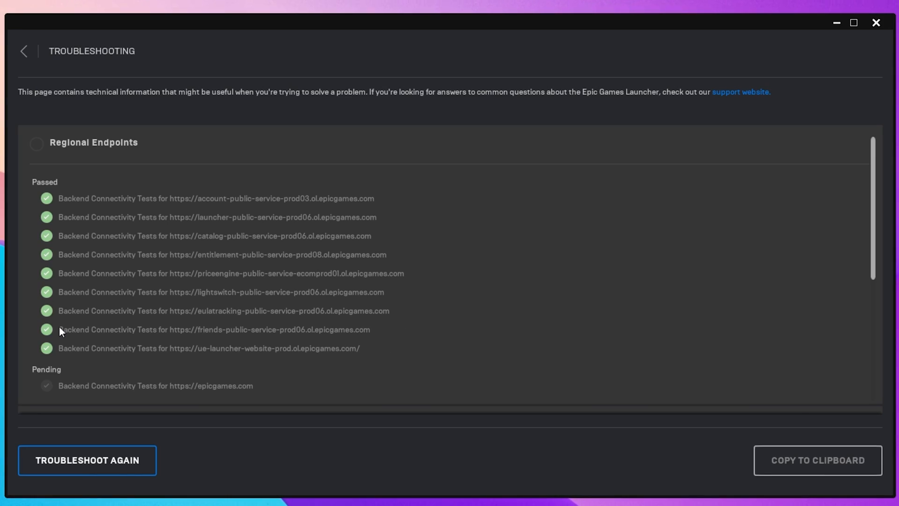
pyautogui.scroll(-3)
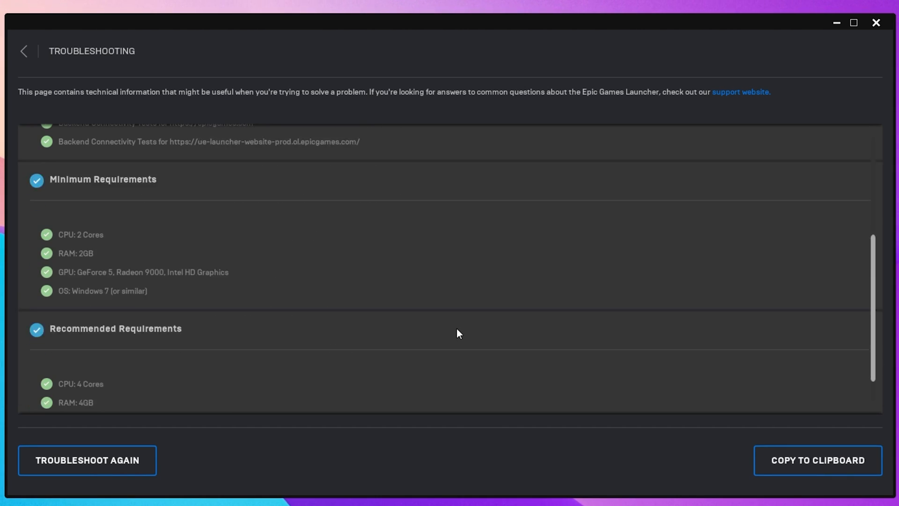
pyautogui.scroll(3)
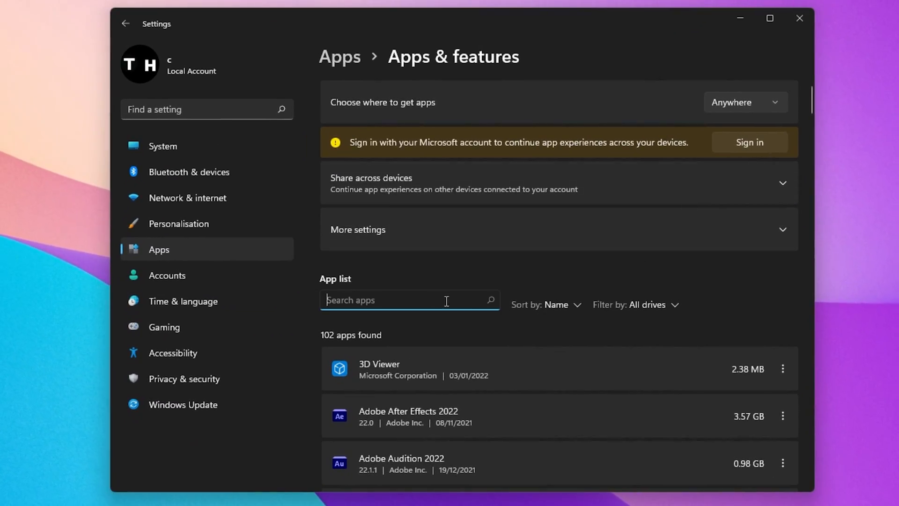
pyautogui.moveTo(514, 294)
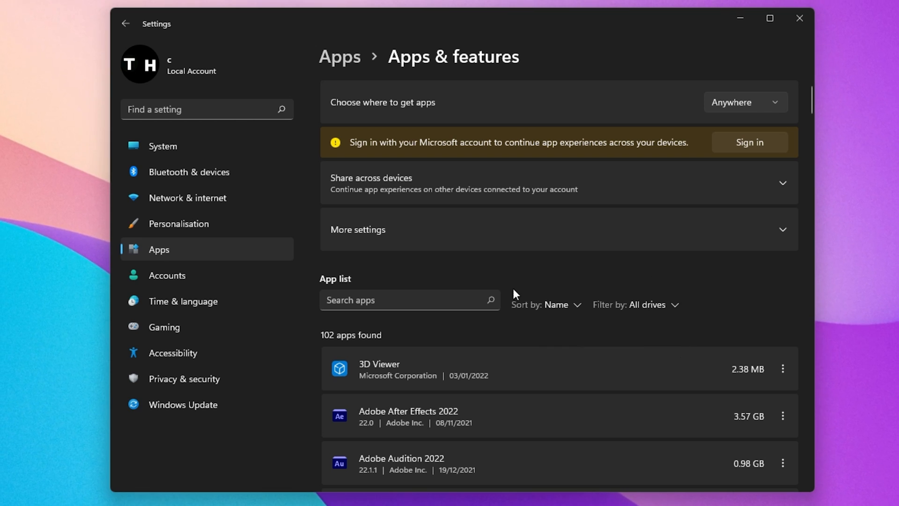
# Filter Apps & features to 'epic games' and uninstall Epic Games Launcher from its three-dot menu
pyautogui.write('epic games')
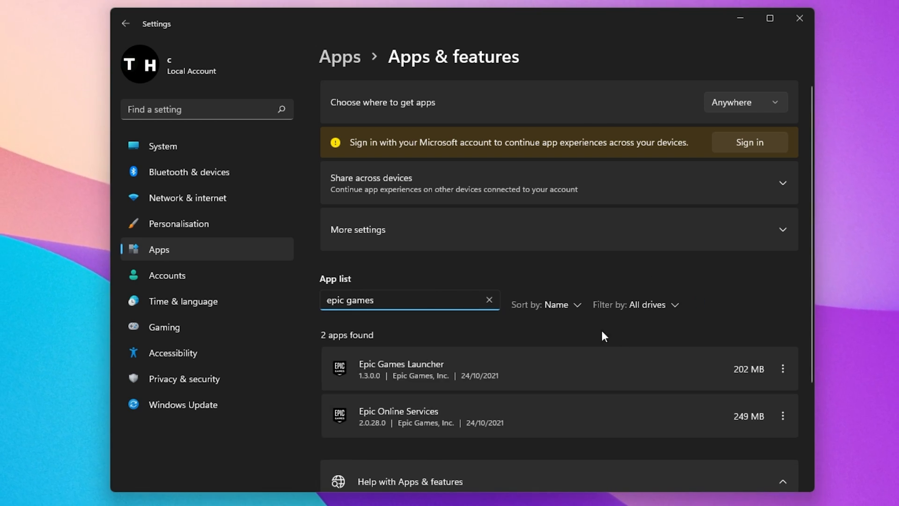
pyautogui.click(783, 369)
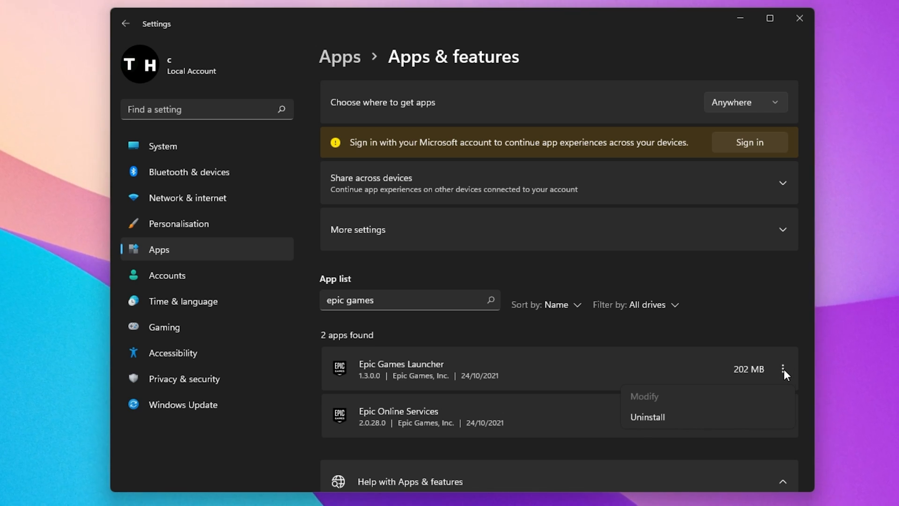
pyautogui.moveTo(665, 418)
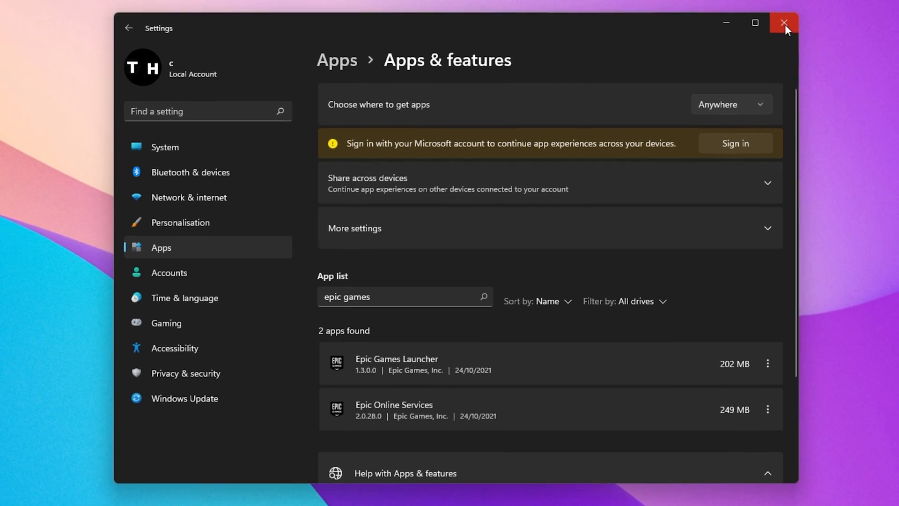
# Close Settings and download a fresh Epic Games Launcher installer from epicgames.com's DOWNLOAD button
pyautogui.click(784, 22)
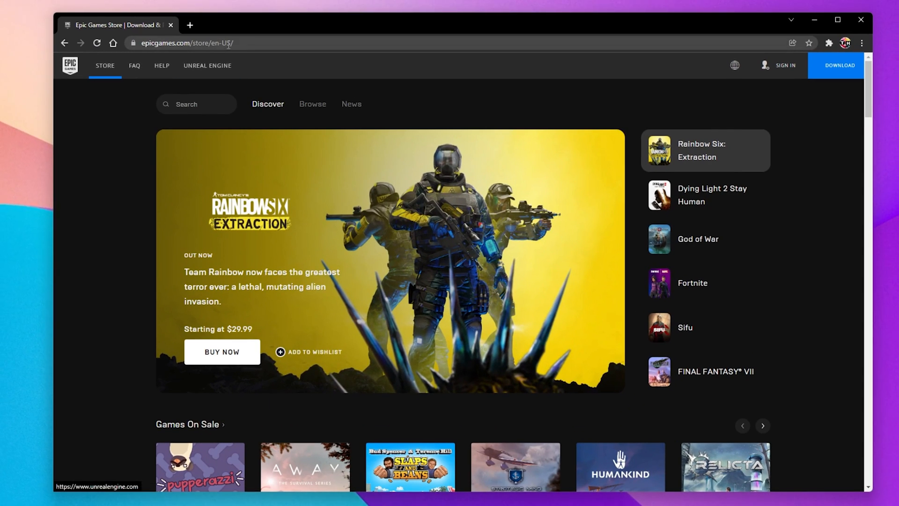
pyautogui.click(705, 195)
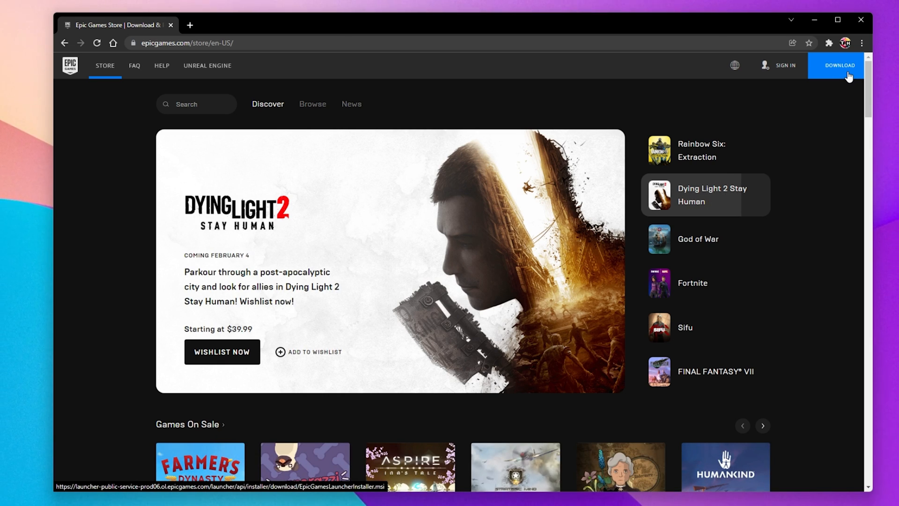
pyautogui.click(697, 239)
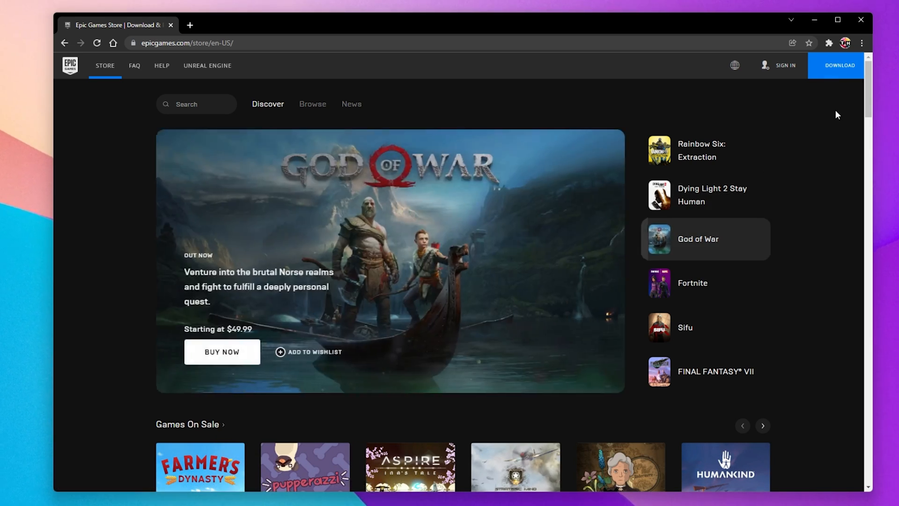